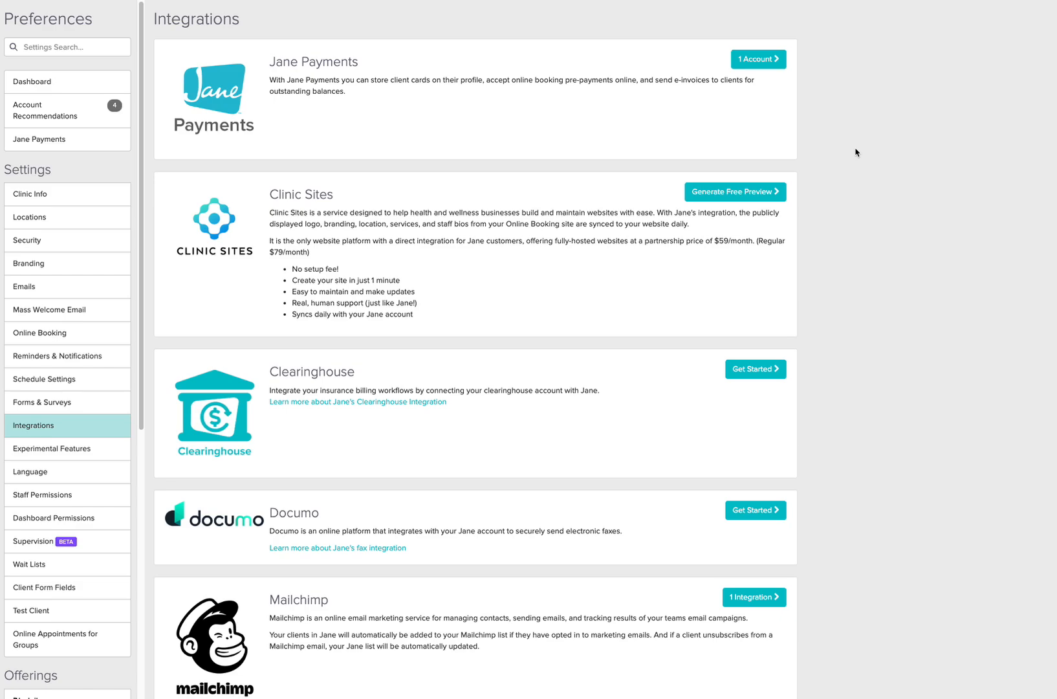
pyautogui.moveTo(525, 263)
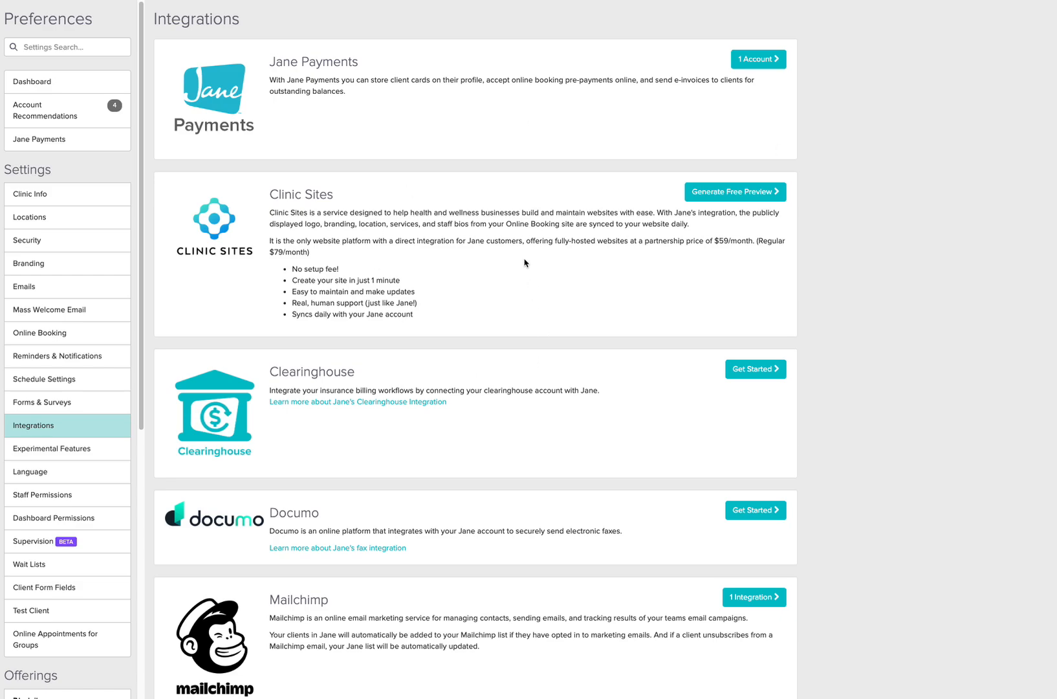
# Step: Scroll the contact record to reveal the Jane App Info treatment, location, staff and booking fields
pyautogui.scroll(-3)
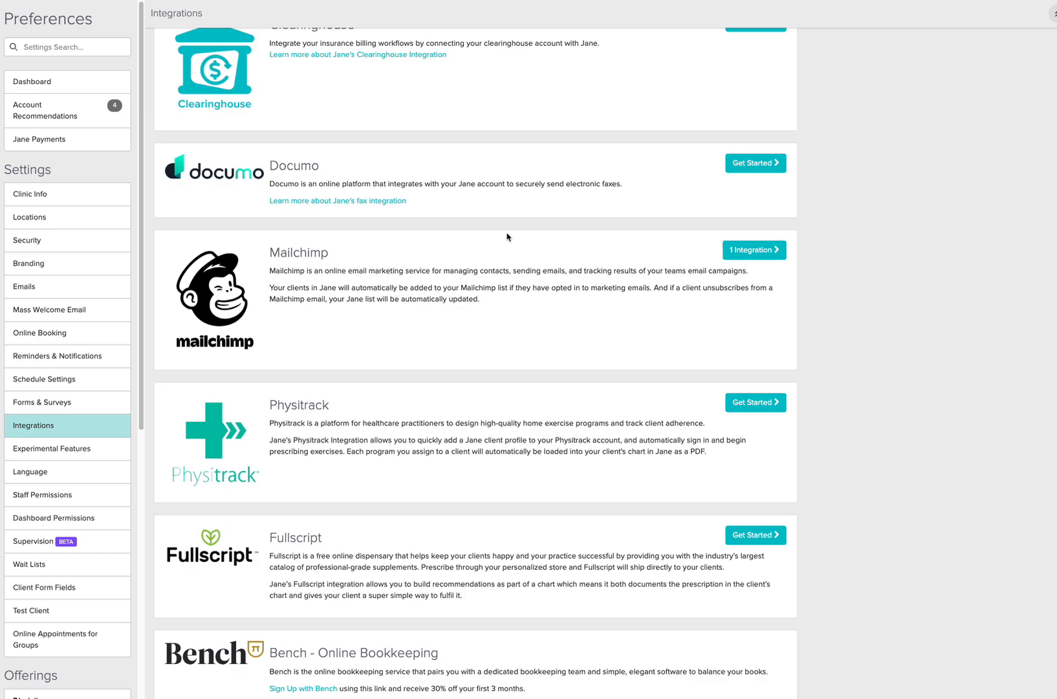
pyautogui.scroll(-3)
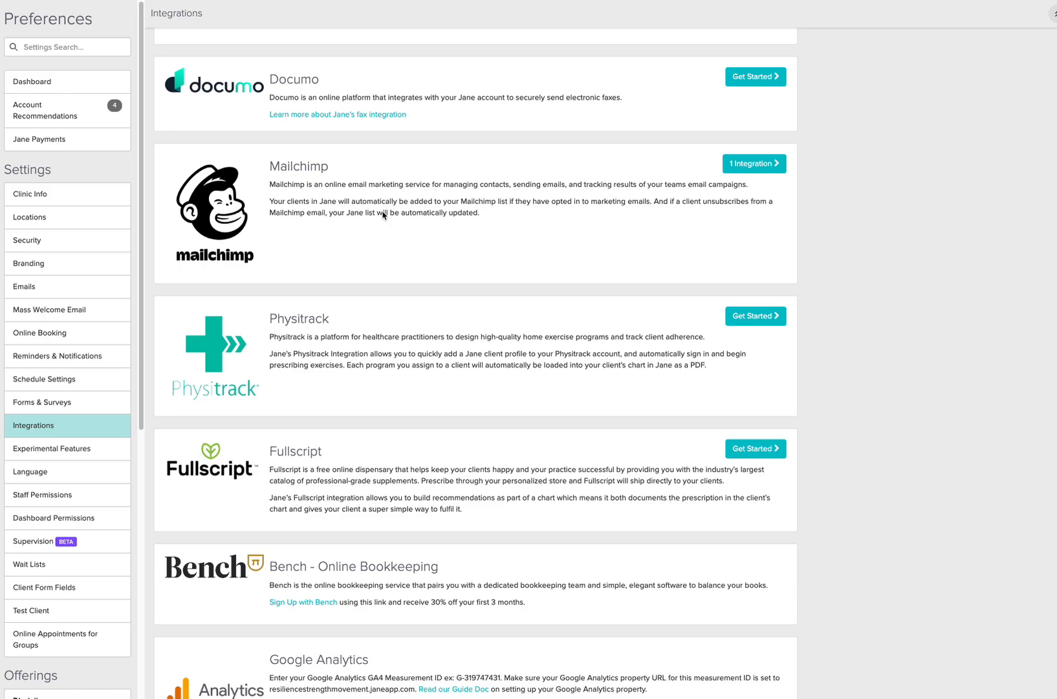
pyautogui.moveTo(452, 217)
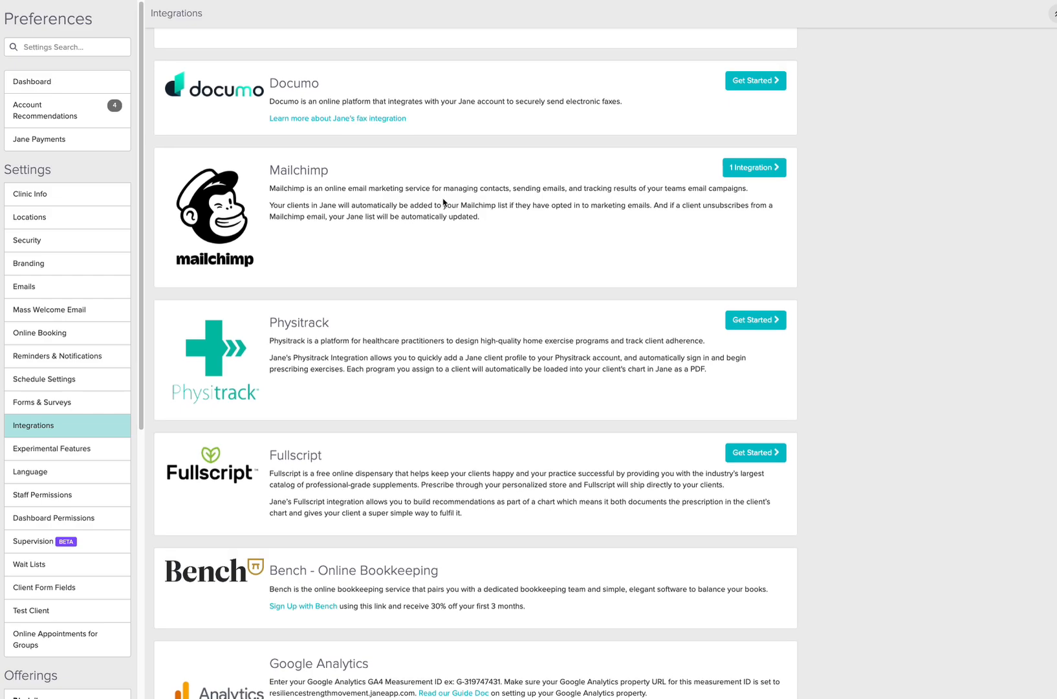
pyautogui.scroll(3)
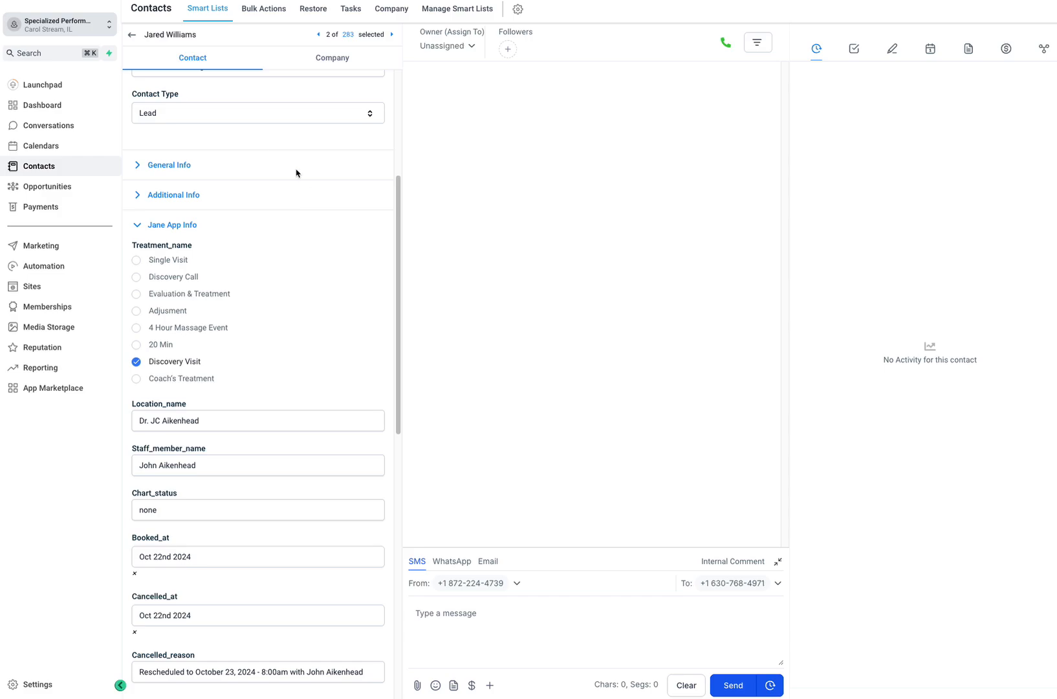
pyautogui.moveTo(161, 102)
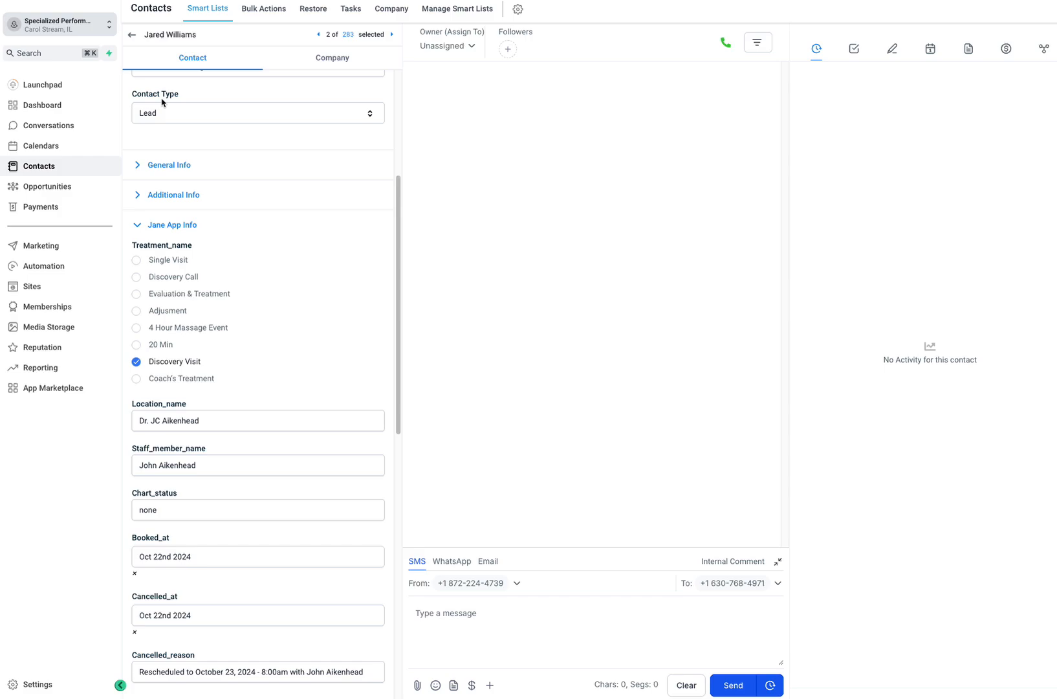
pyautogui.moveTo(226, 193)
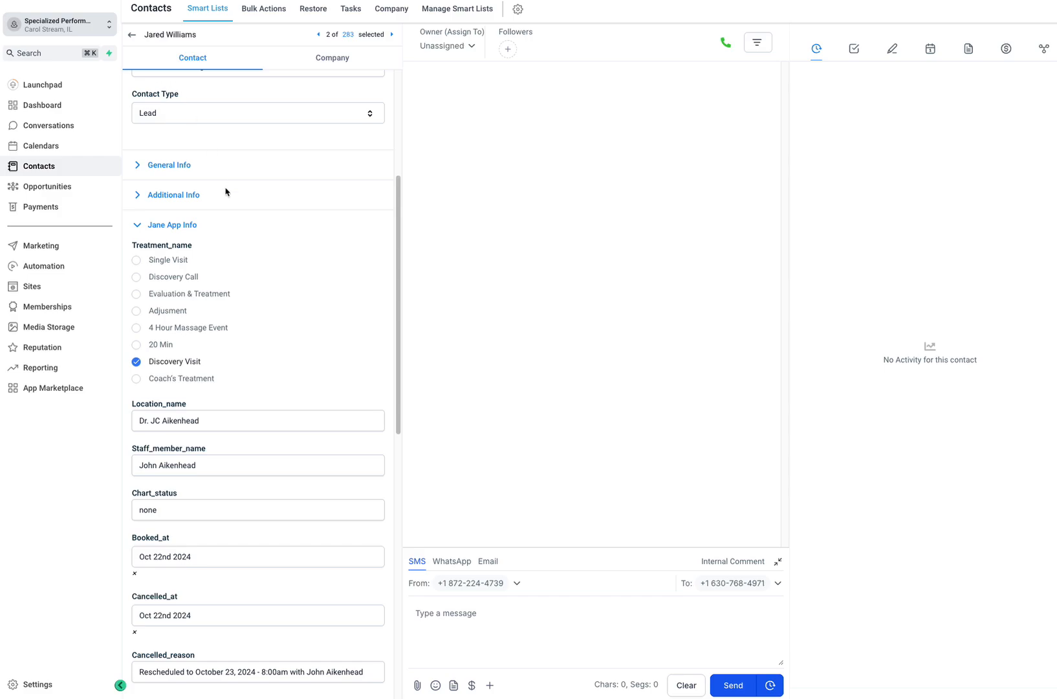
pyautogui.moveTo(162, 232)
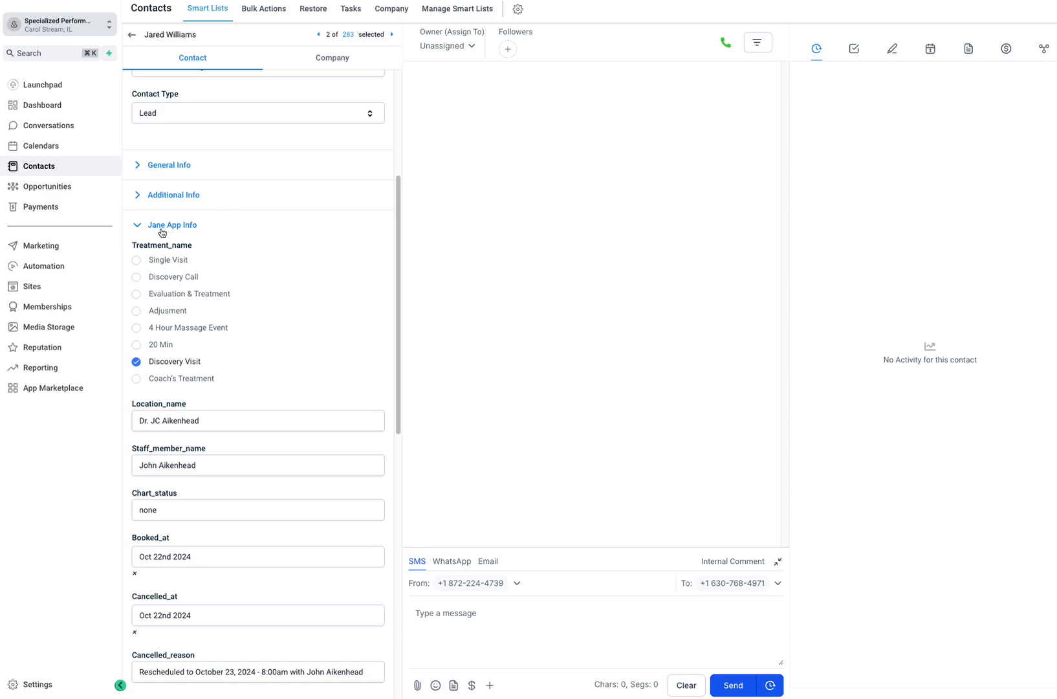
pyautogui.moveTo(190, 240)
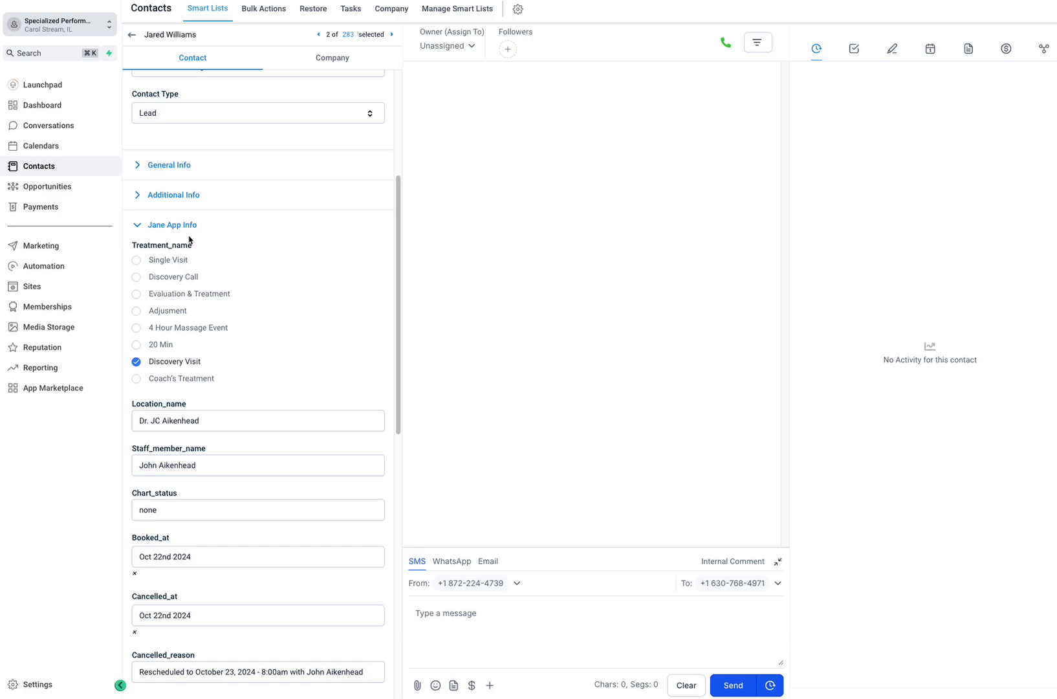
# Step: Scroll through the Jane App Info fields: Discovery Visit treatment, staff, chart status, booked and cancelled dates
pyautogui.scroll(3)
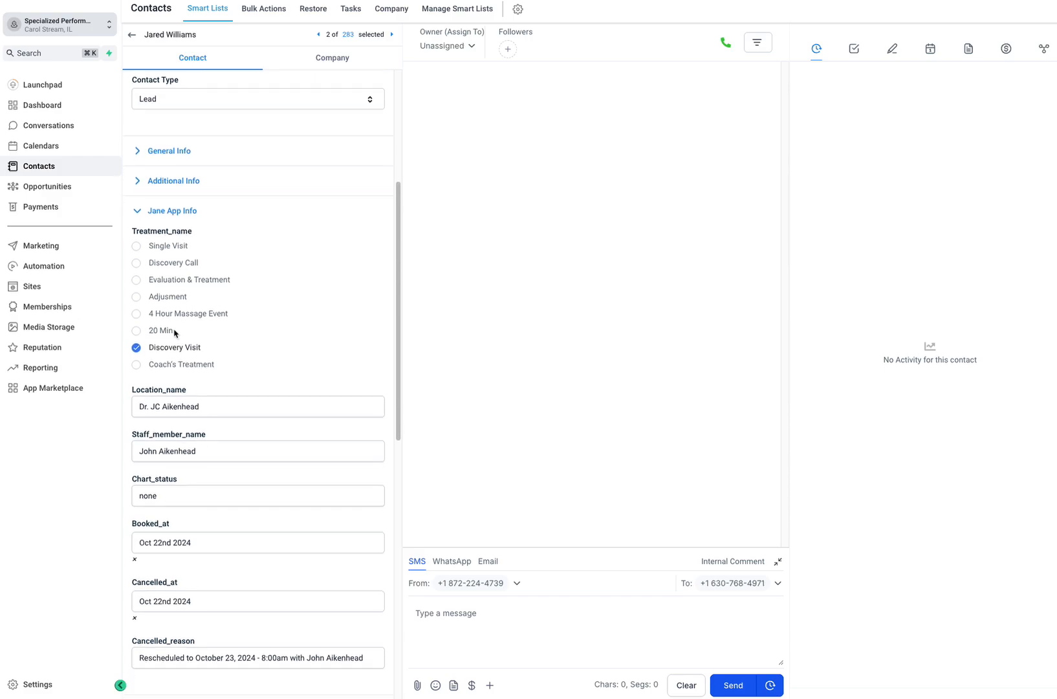
pyautogui.scroll(-3)
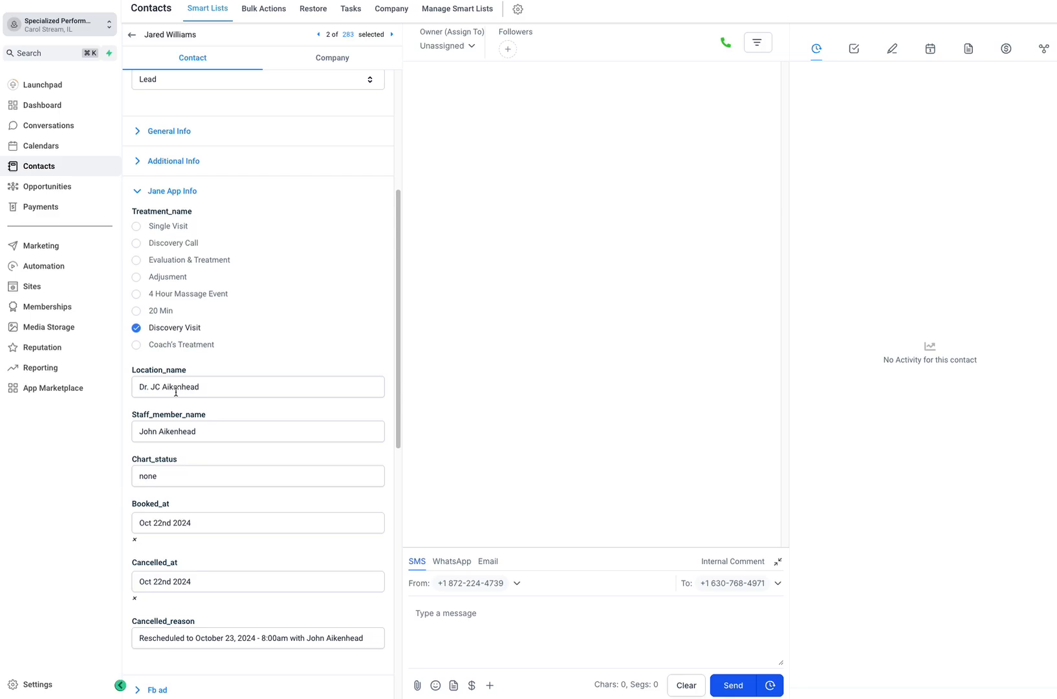
pyautogui.moveTo(216, 320)
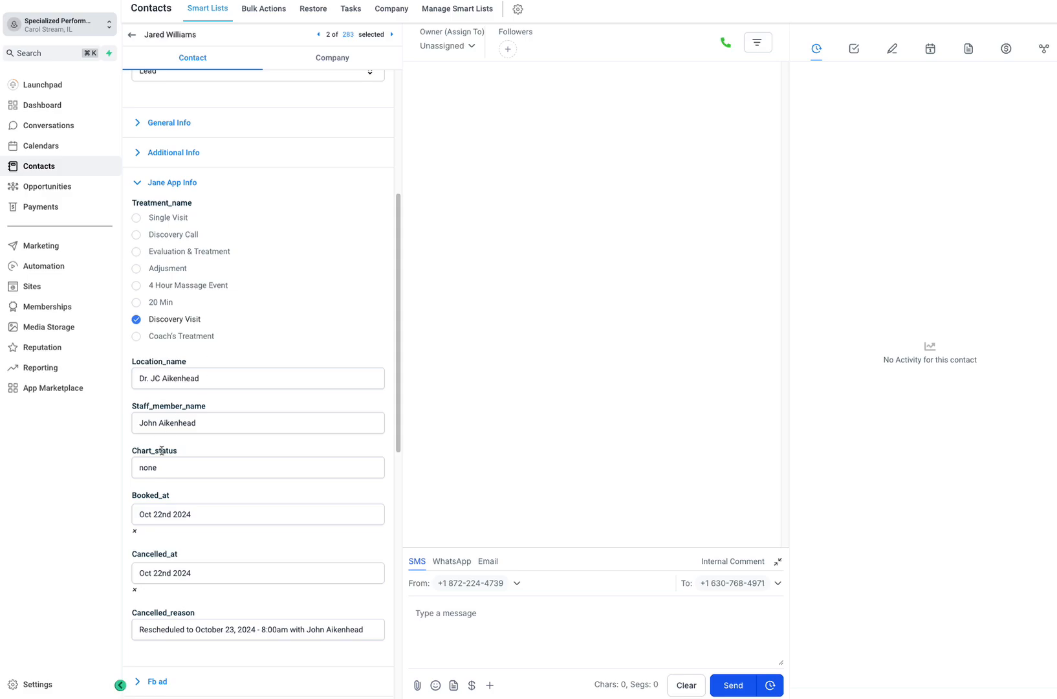
pyautogui.scroll(-3)
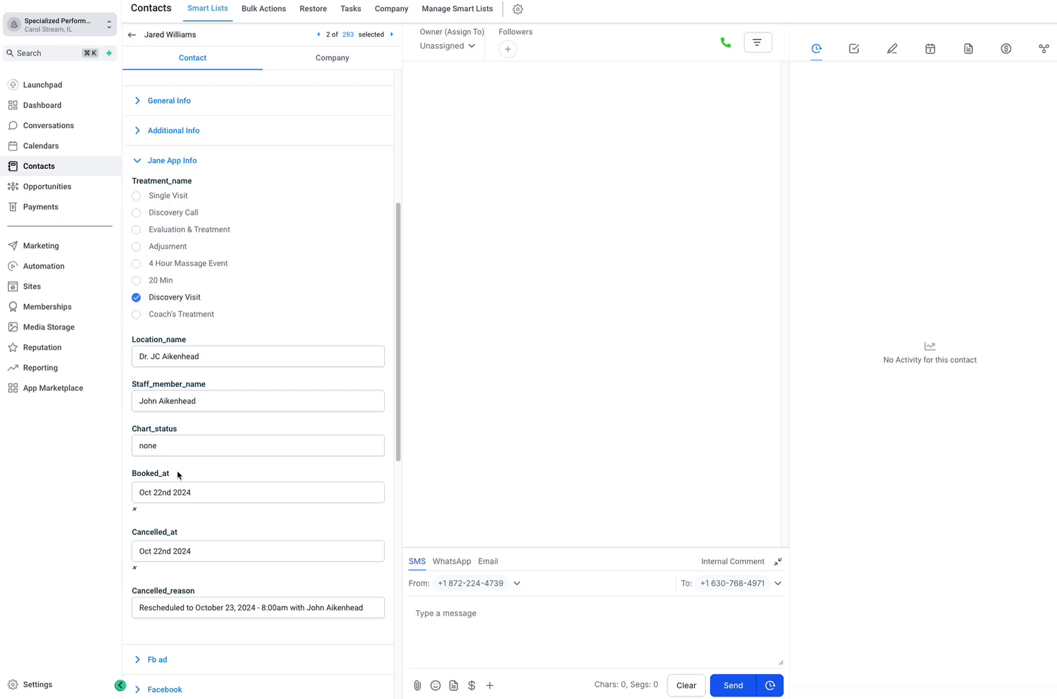
pyautogui.scroll(3)
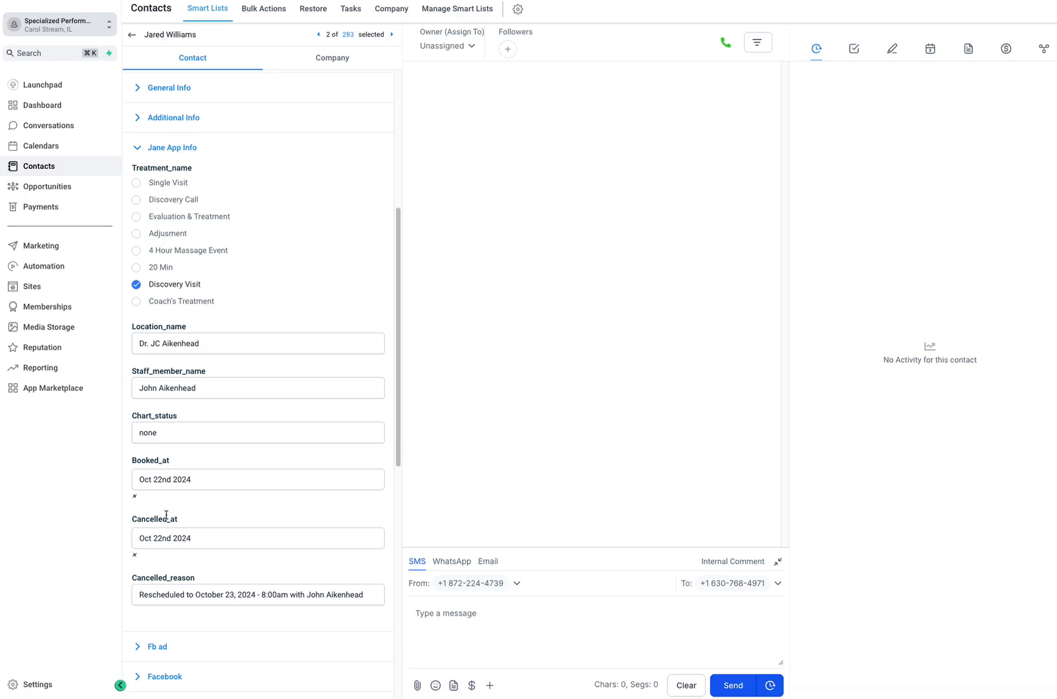
pyautogui.scroll(-3)
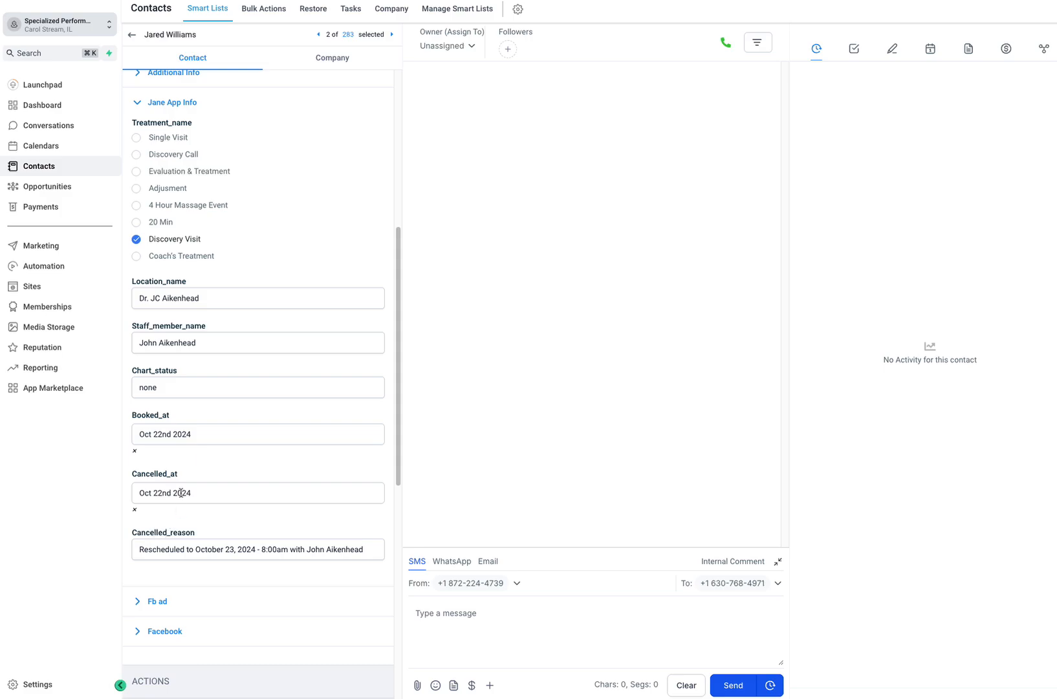
pyautogui.moveTo(183, 519)
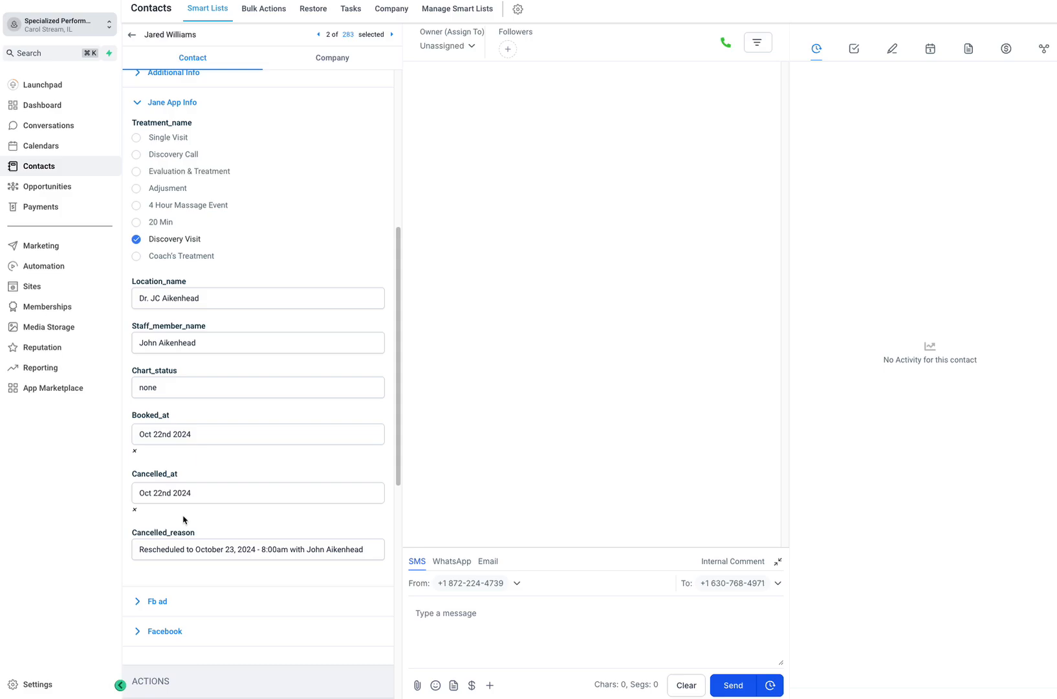
pyautogui.moveTo(198, 481)
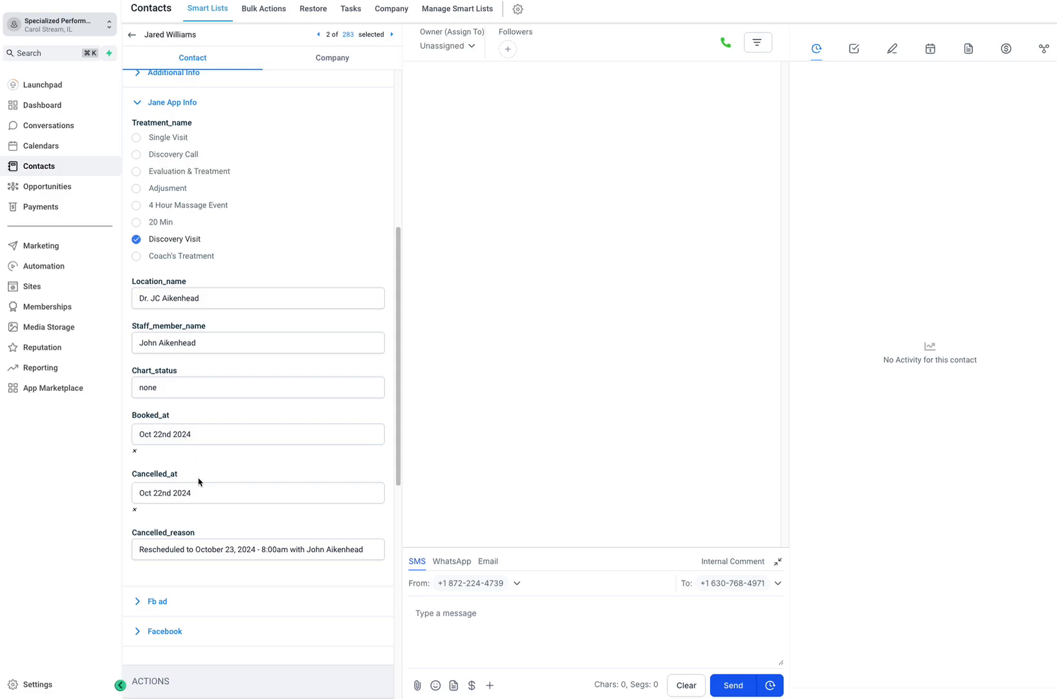
pyautogui.moveTo(251, 249)
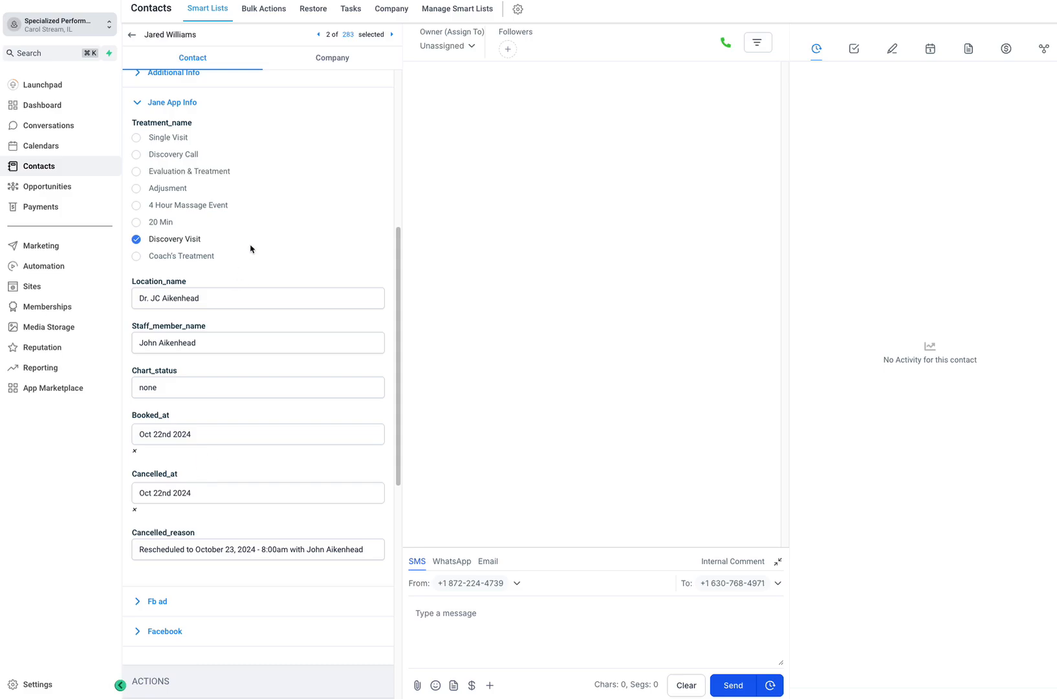
pyautogui.moveTo(234, 233)
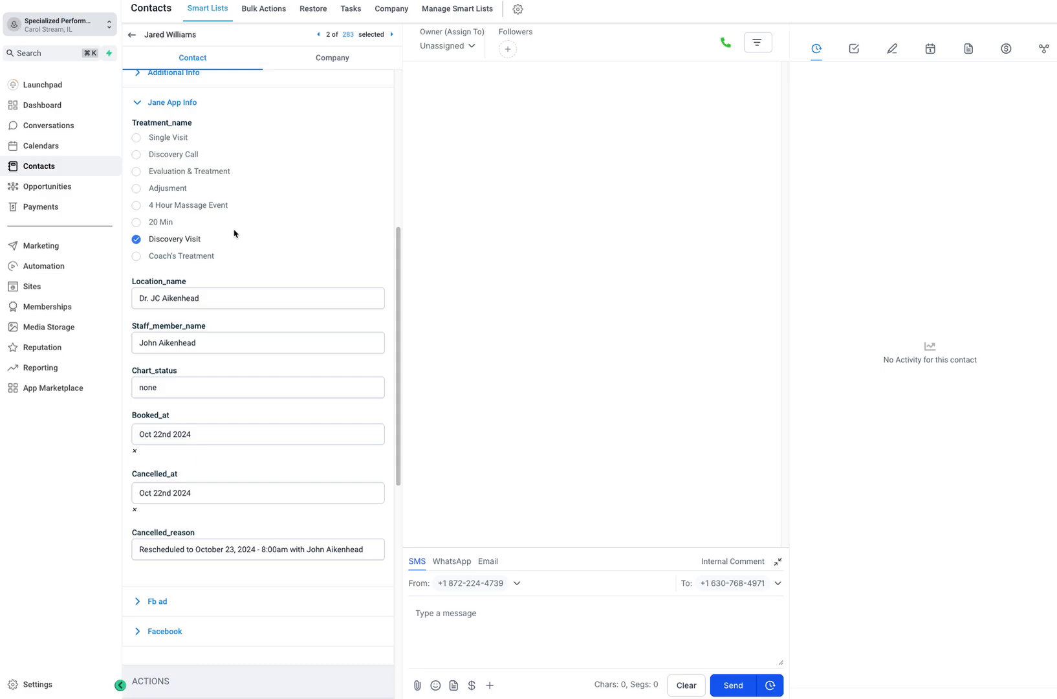
pyautogui.moveTo(184, 237)
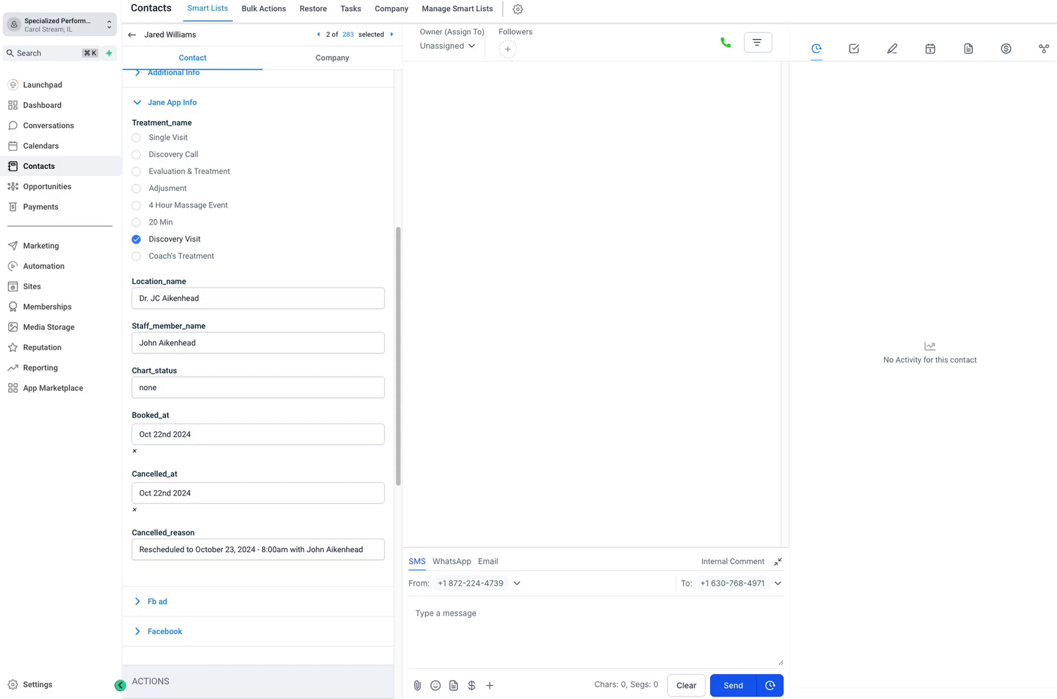
# Step: Show the dashboard with $48.17K opportunity value, 67.12% conversion rate and the 005. Facebook Leads funnel
pyautogui.click(41, 105)
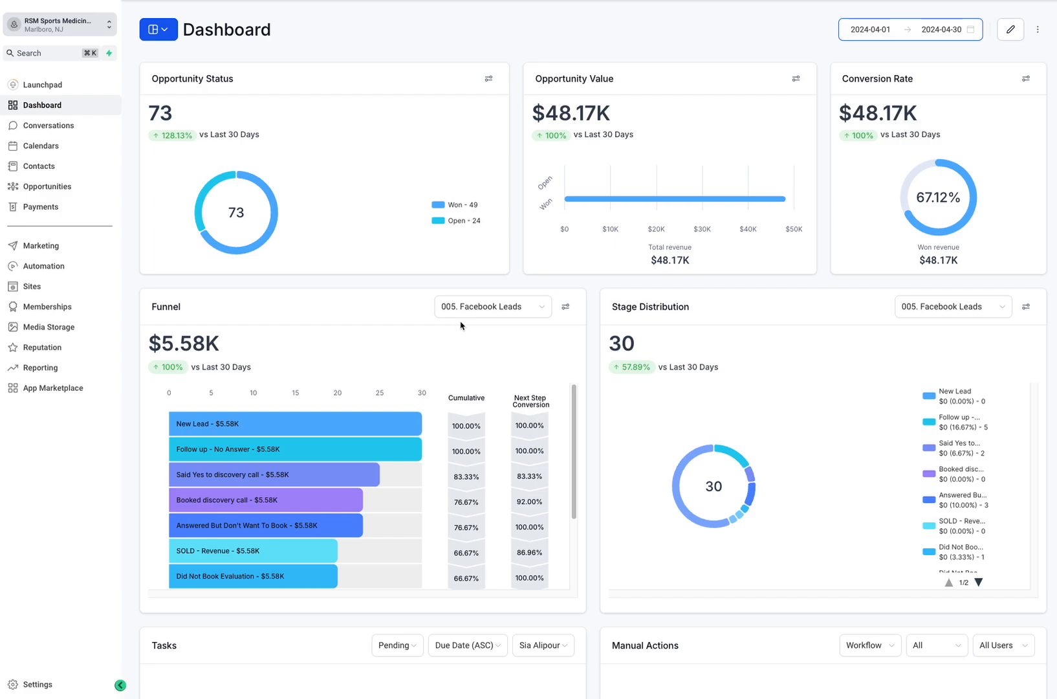
pyautogui.moveTo(448, 327)
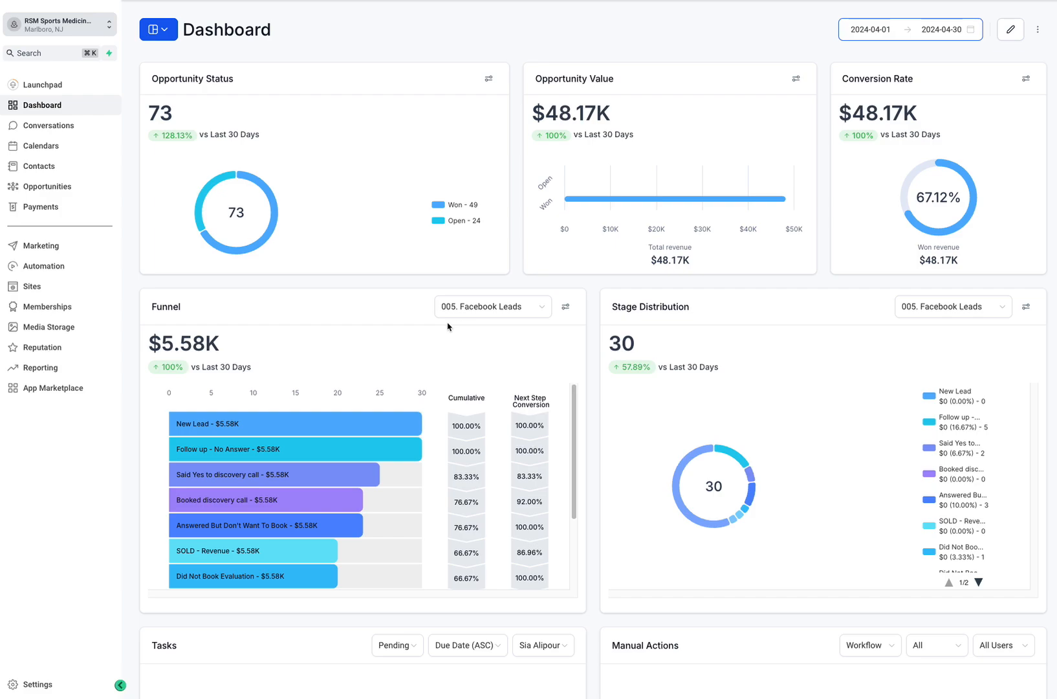
pyautogui.moveTo(314, 148)
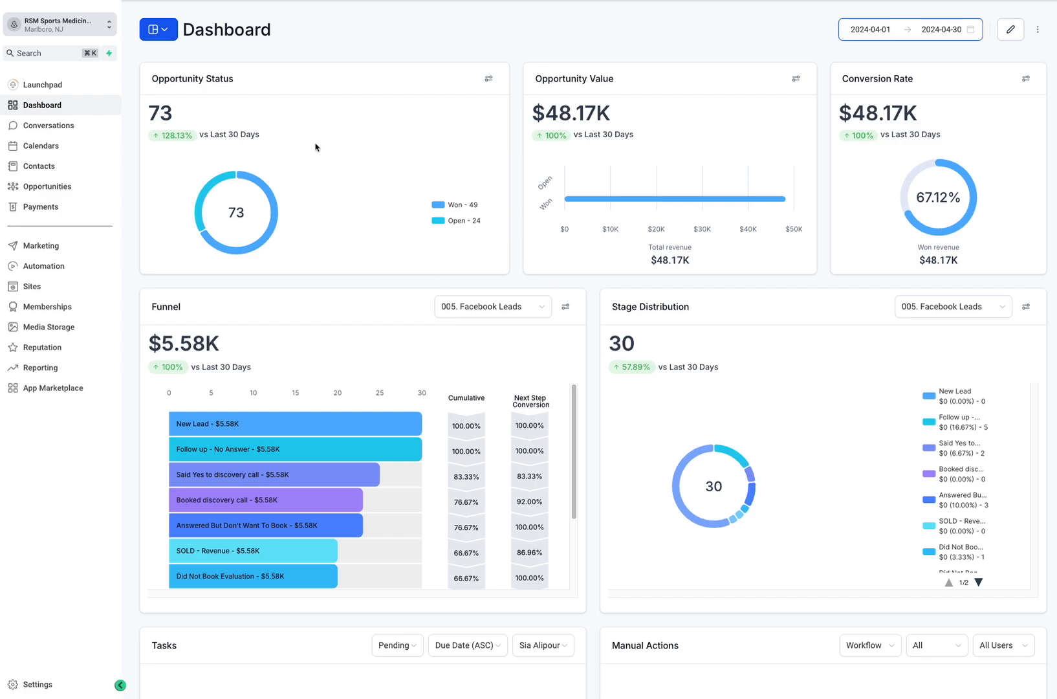
pyautogui.moveTo(257, 299)
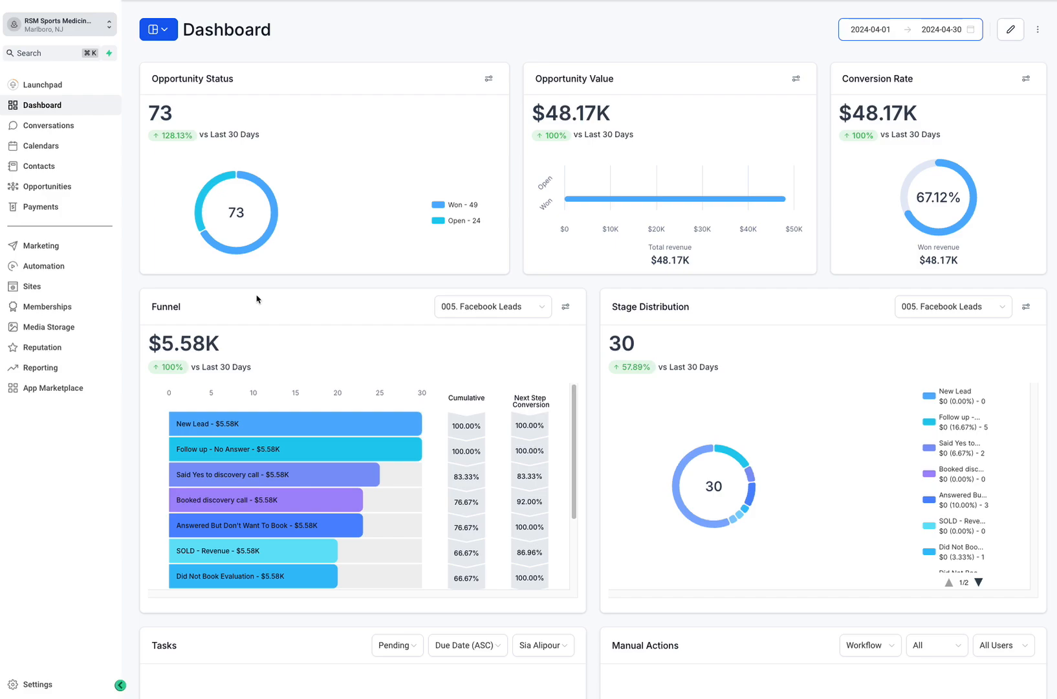
pyautogui.moveTo(671, 123)
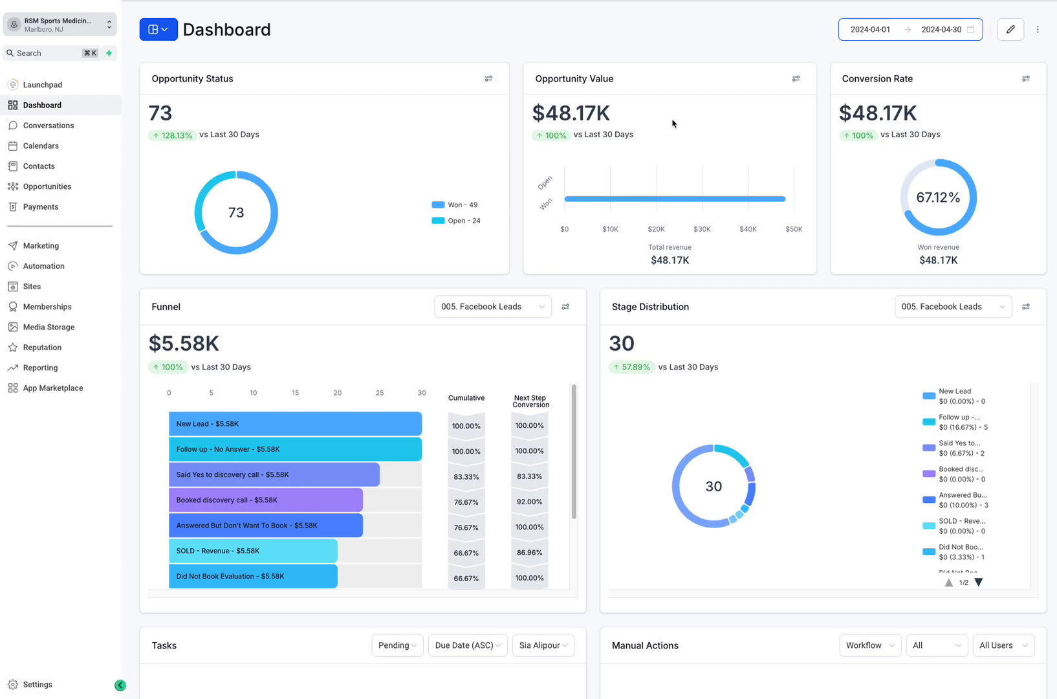
pyautogui.moveTo(416, 290)
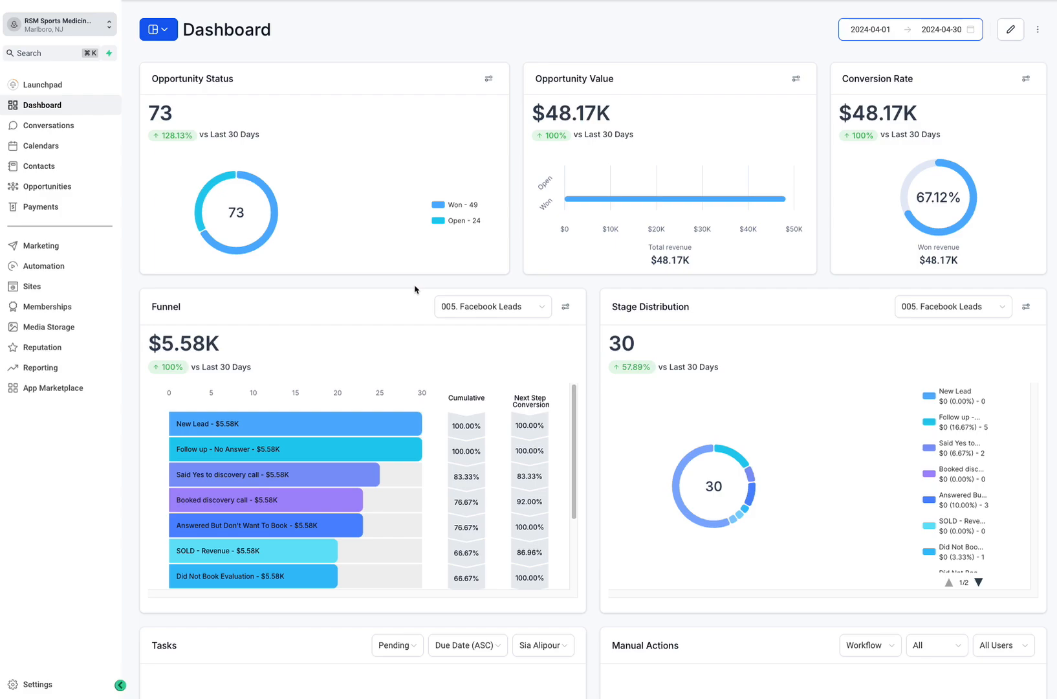
pyautogui.moveTo(188, 278)
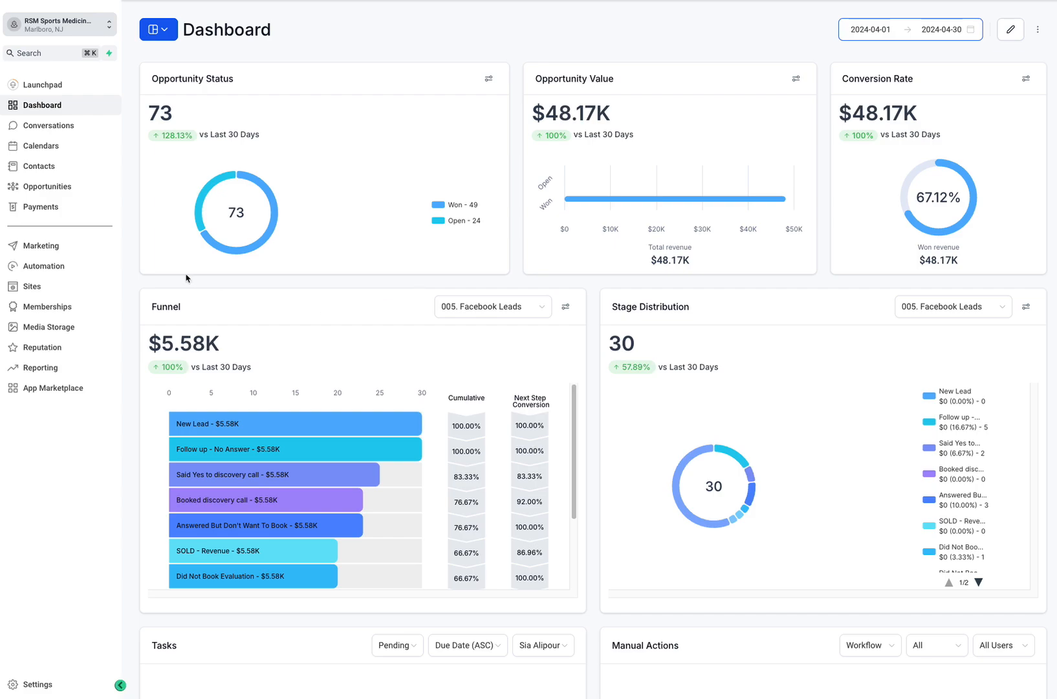
pyautogui.moveTo(198, 277)
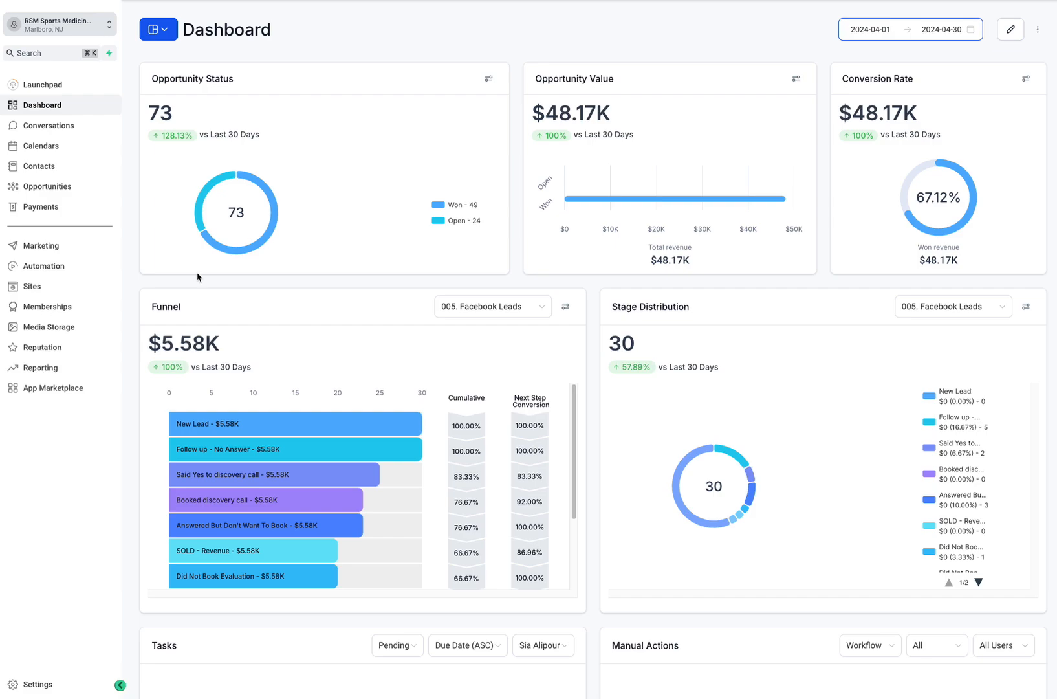
pyautogui.moveTo(547, 167)
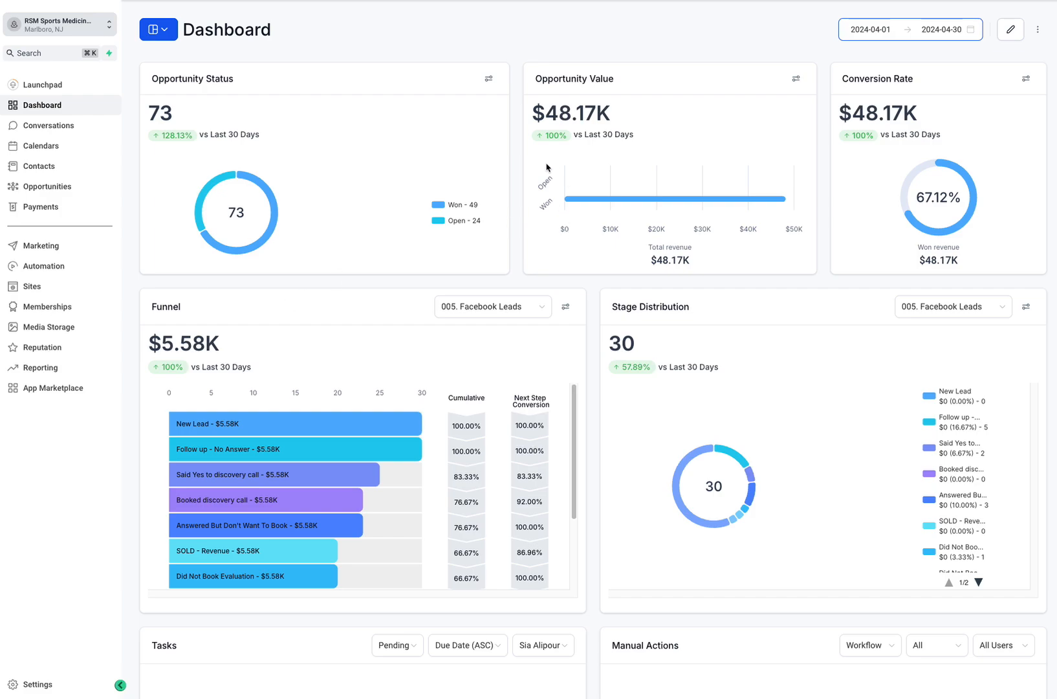
pyautogui.moveTo(287, 200)
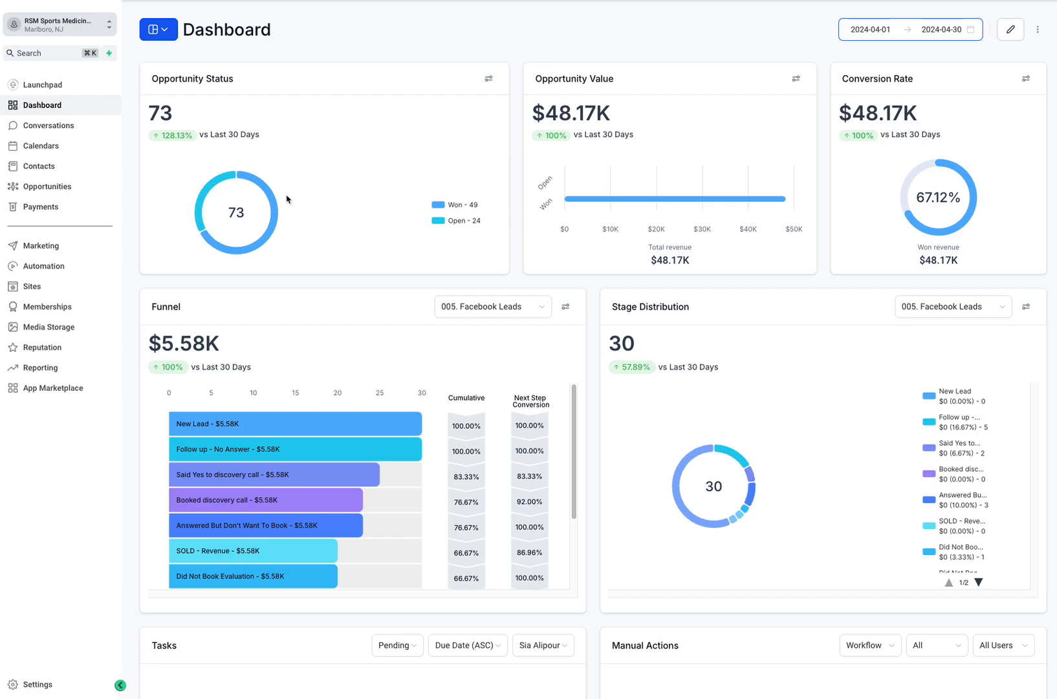
pyautogui.moveTo(671, 277)
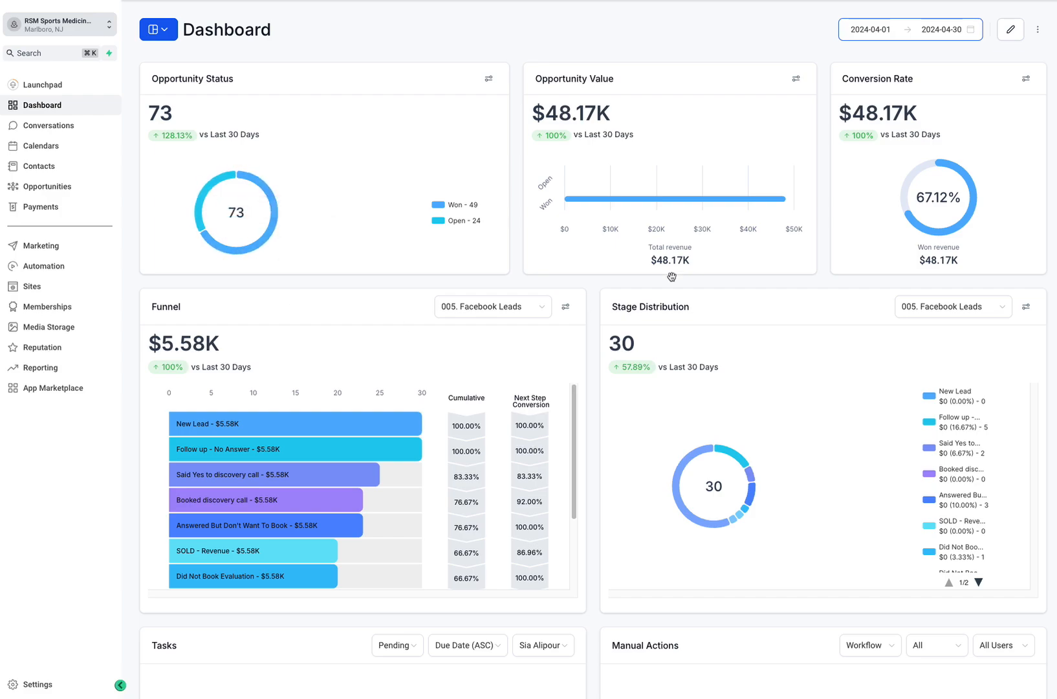
pyautogui.moveTo(648, 93)
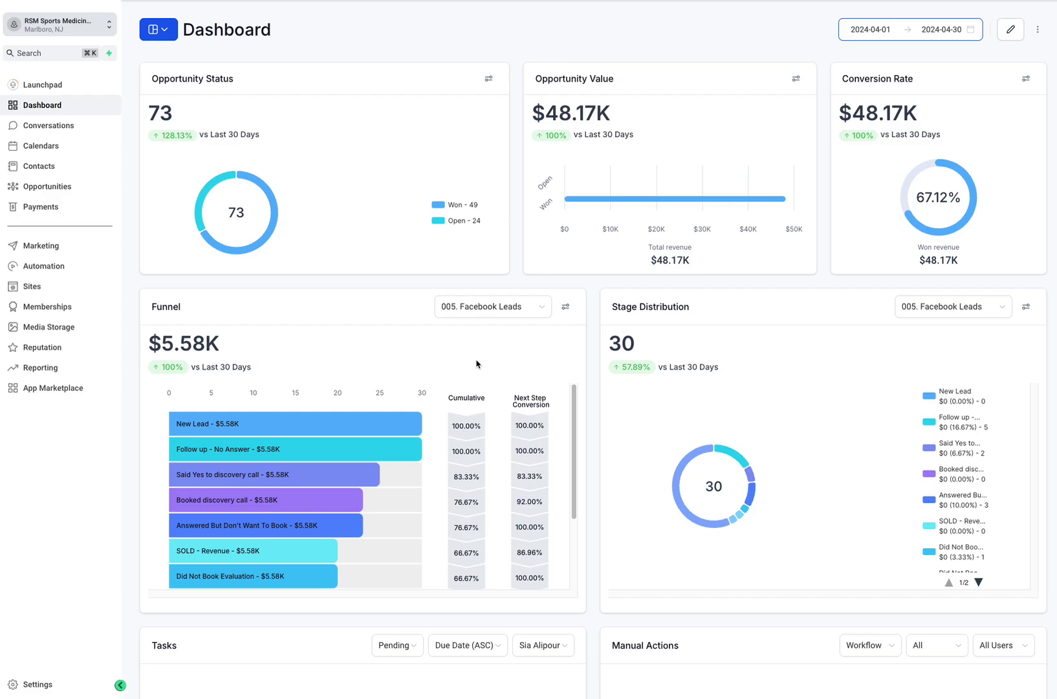
pyautogui.moveTo(477, 364)
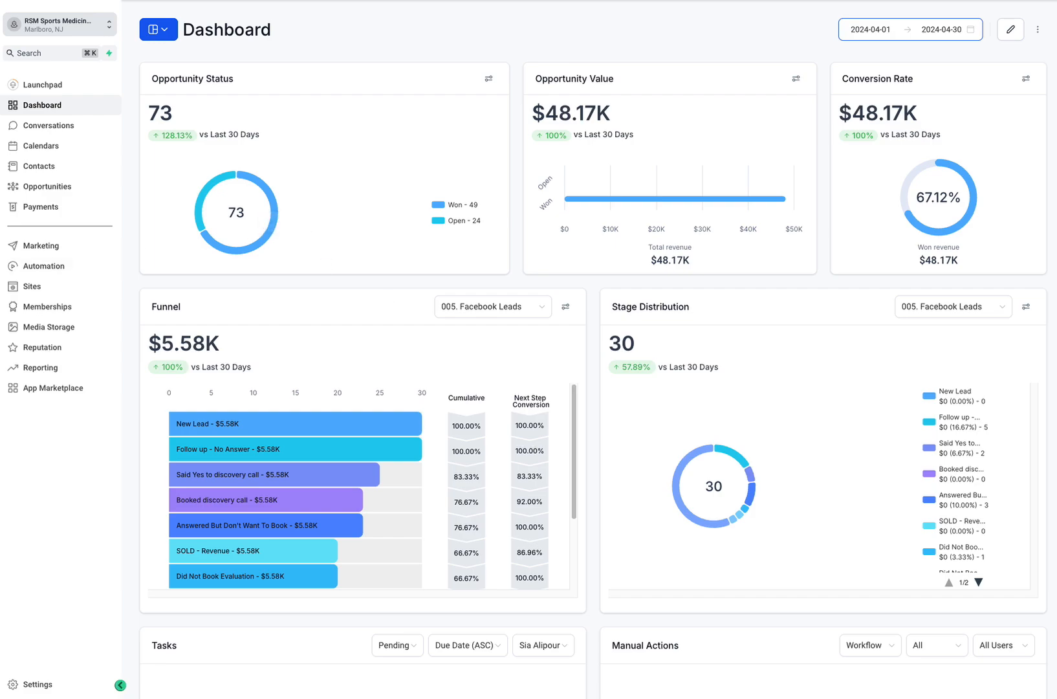